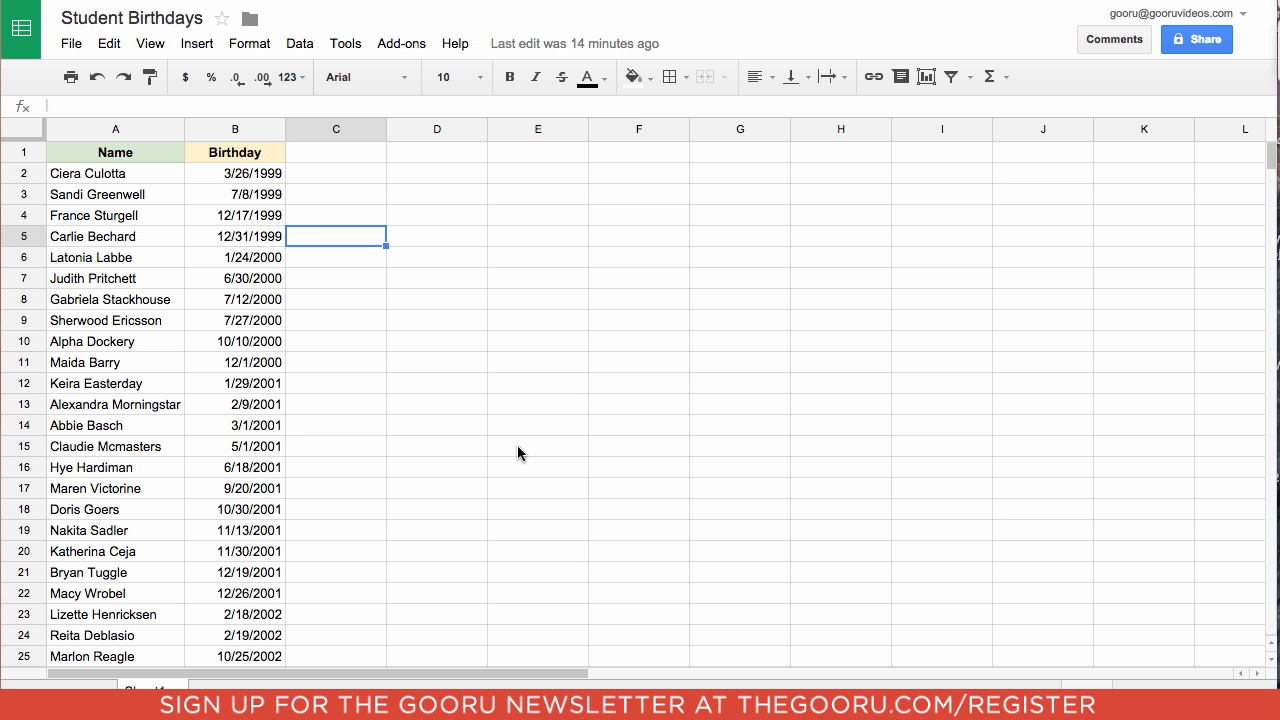
mouse_move(513, 446)
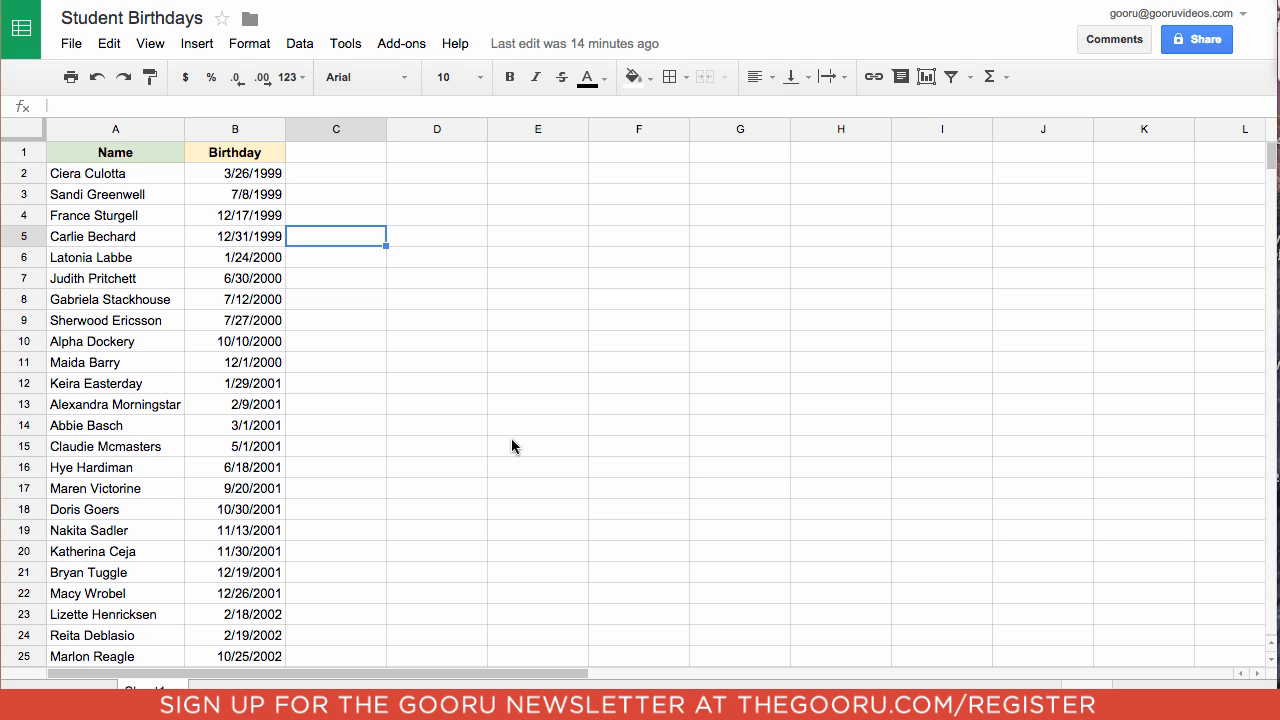
mouse_move(501, 435)
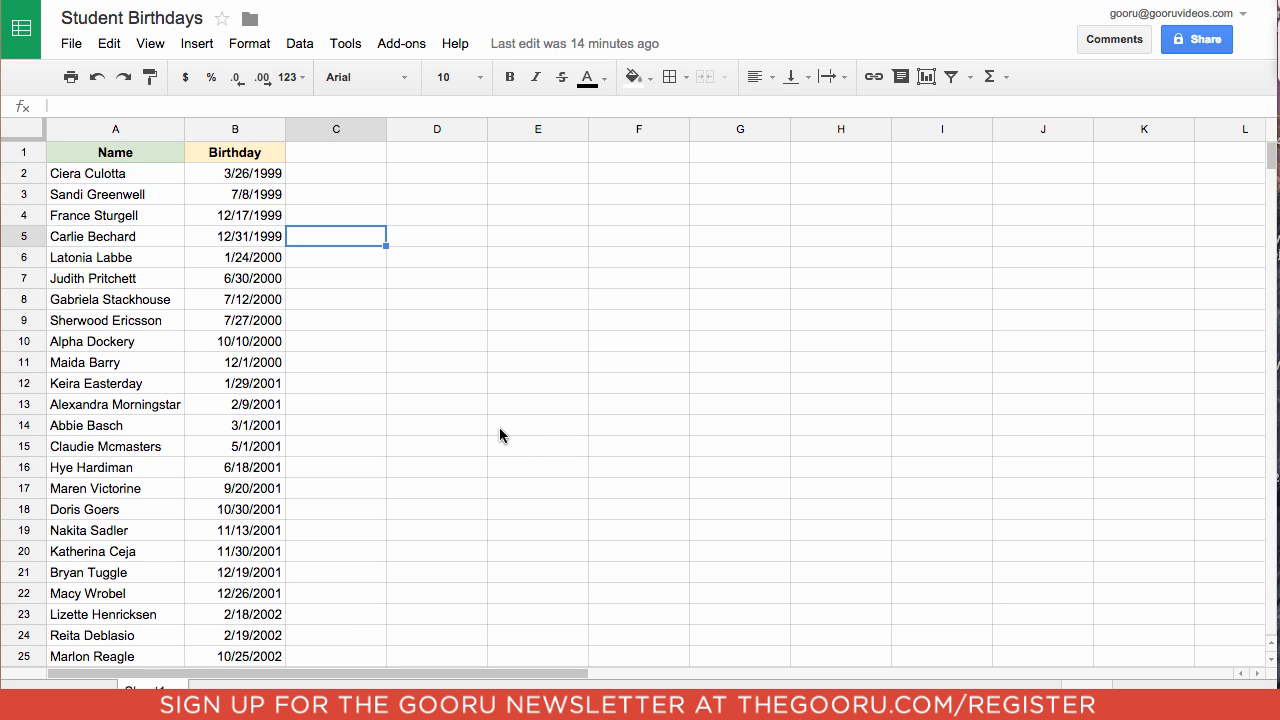
mouse_move(140, 185)
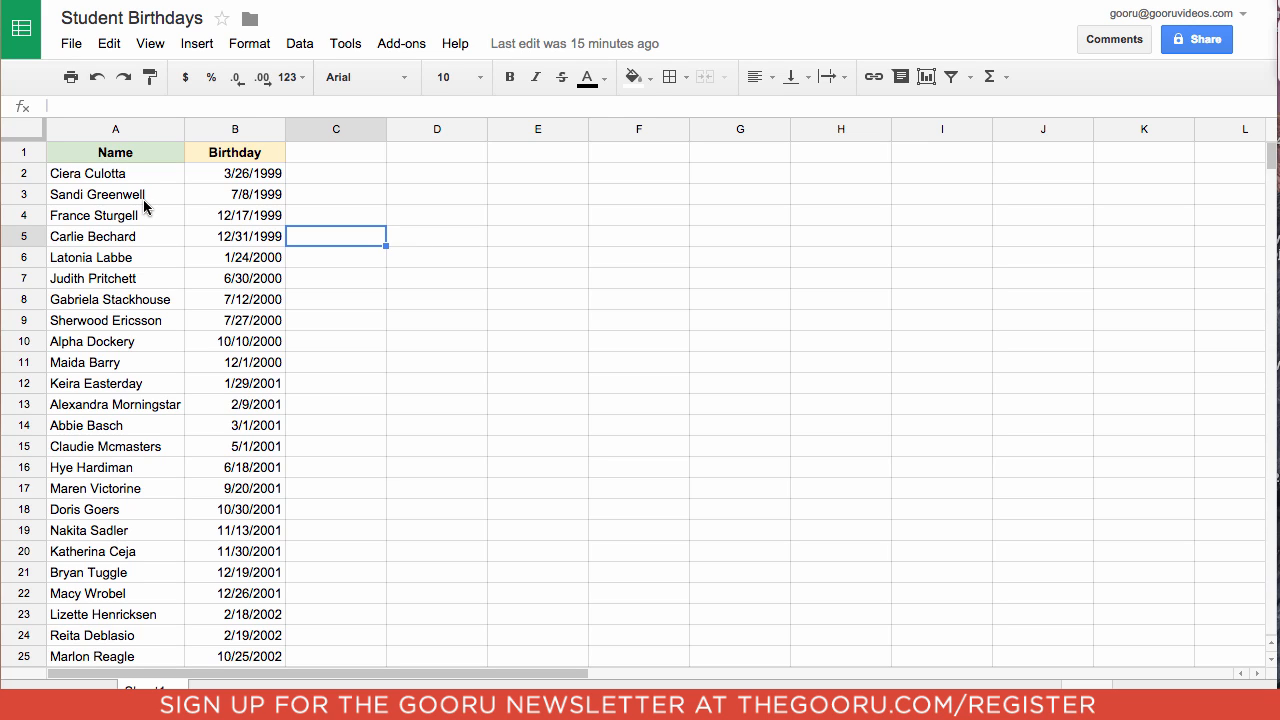
mouse_move(158, 207)
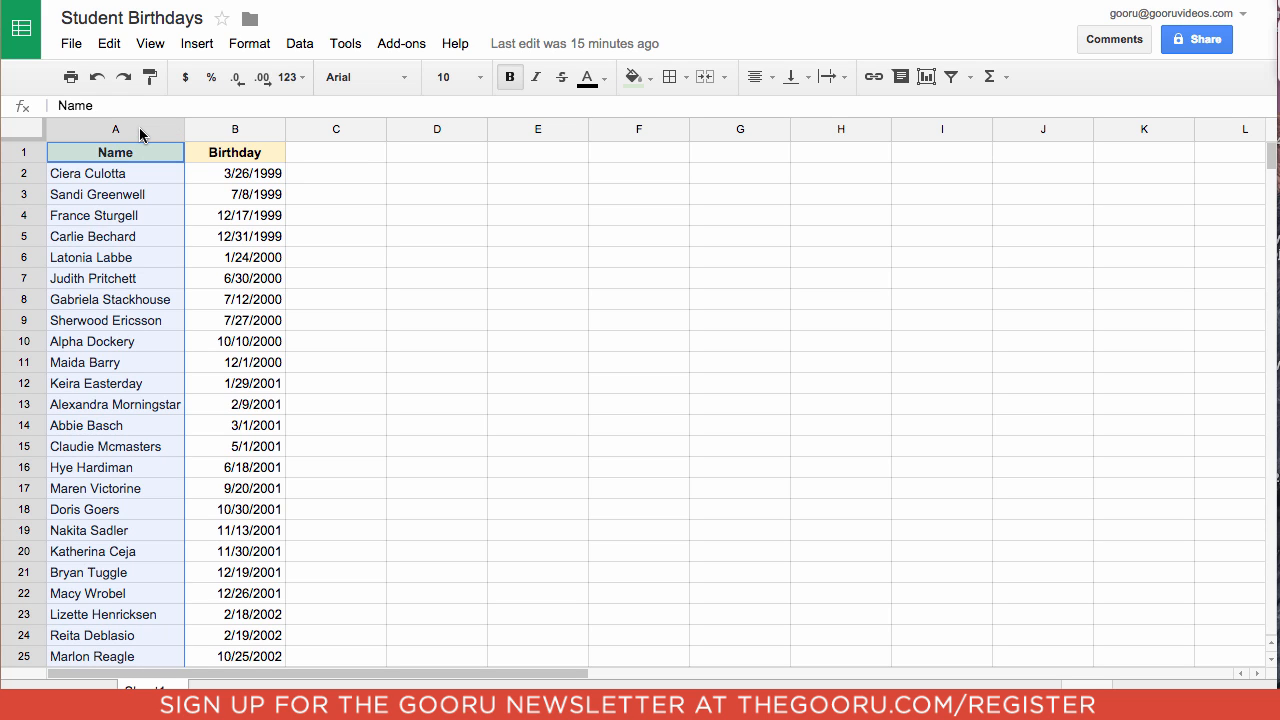
mouse_move(375, 102)
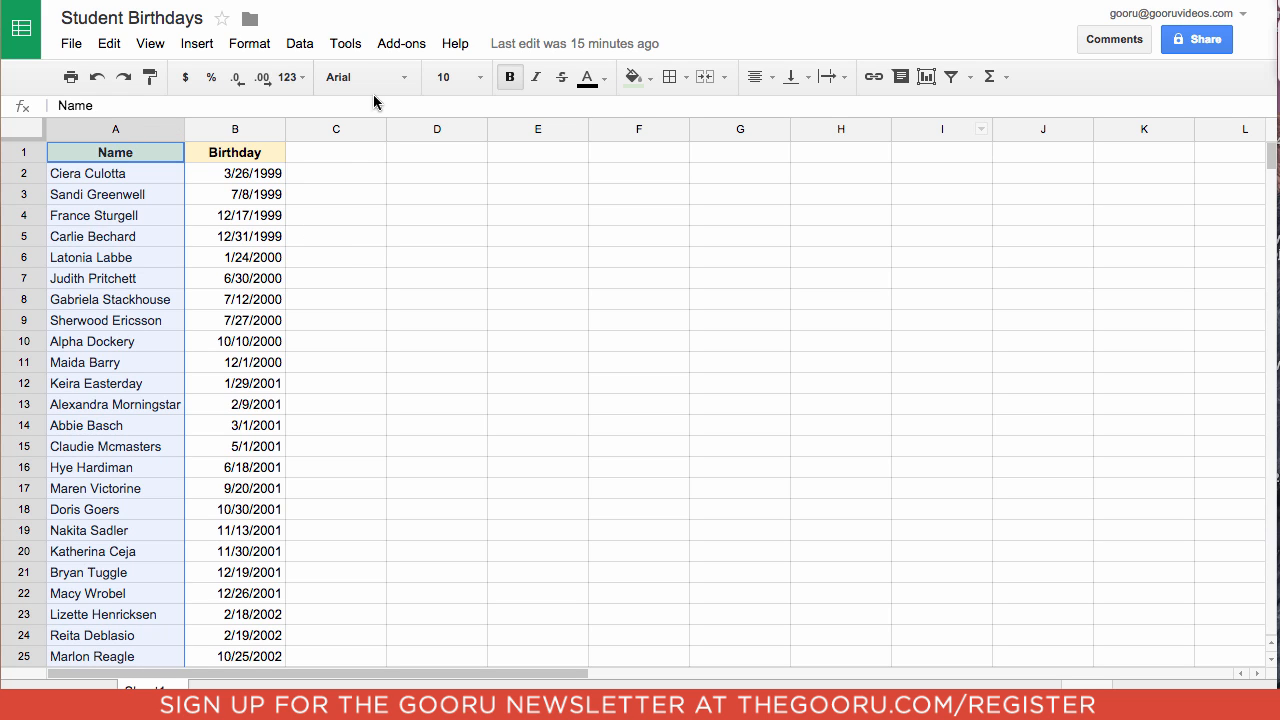
Step: Find the 'split names' add-on in the store, install Split Names free, and accept its permissions
click(401, 43)
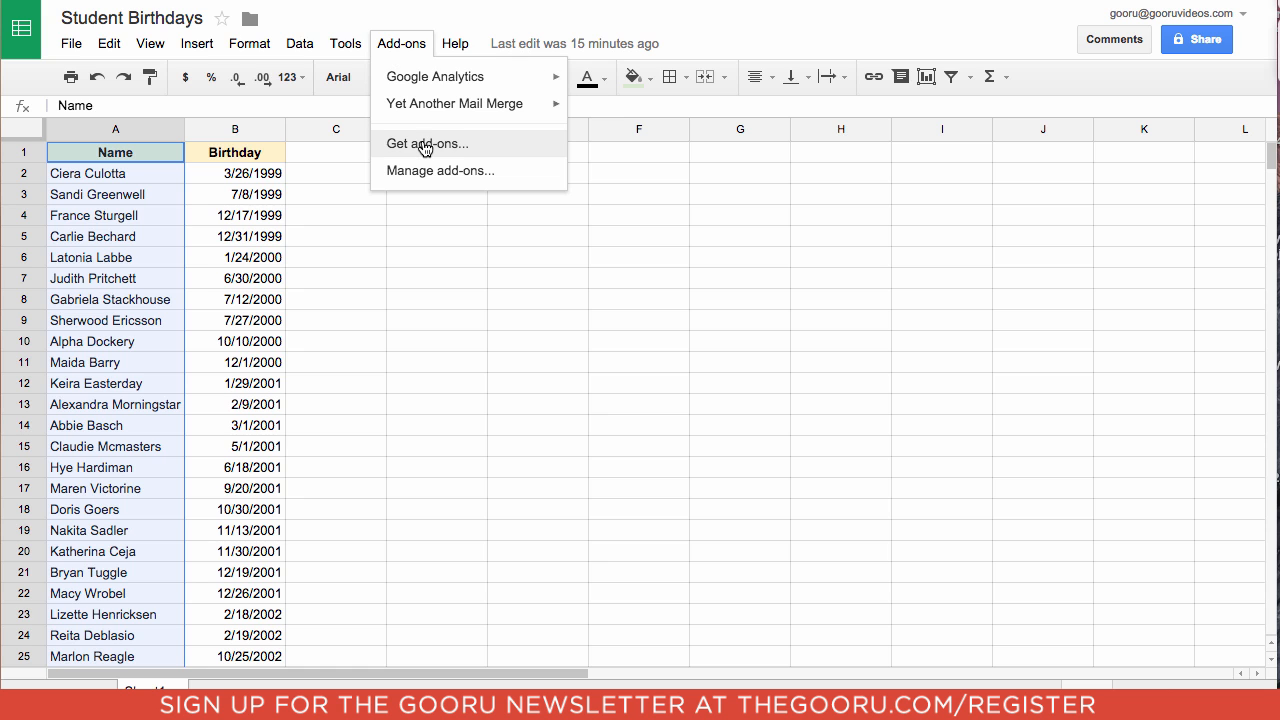
click(426, 143)
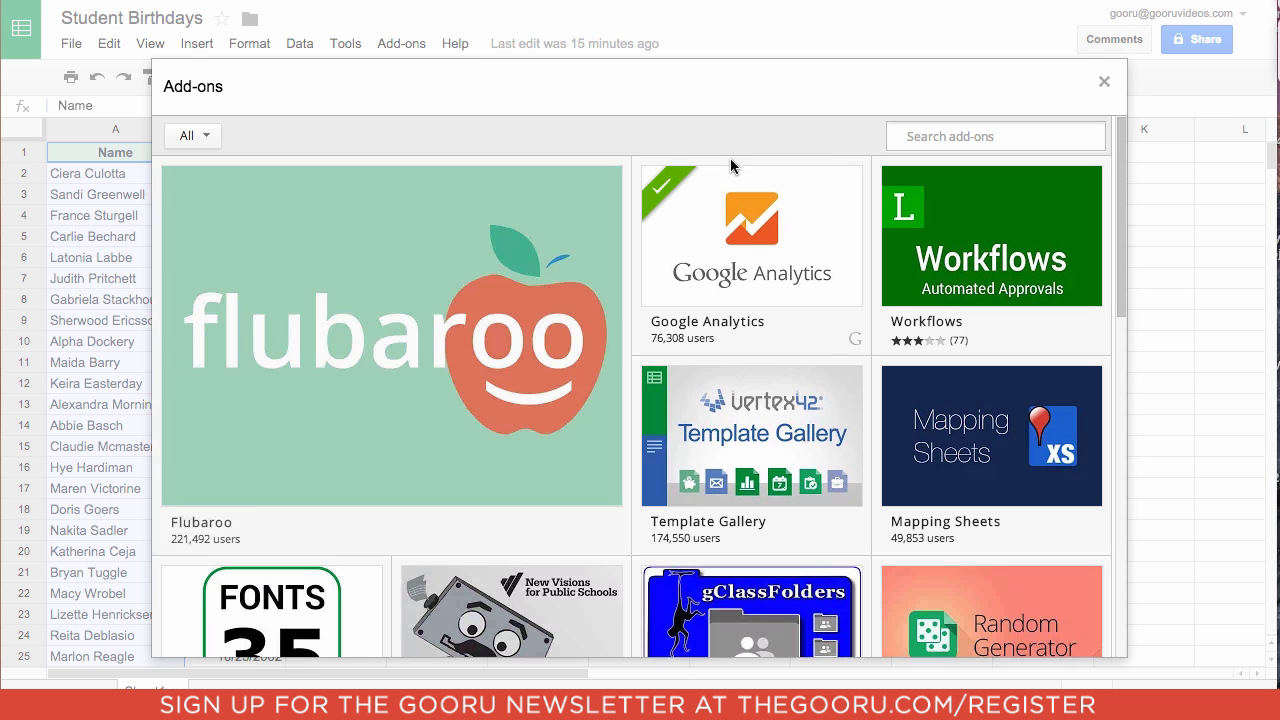
mouse_move(848, 160)
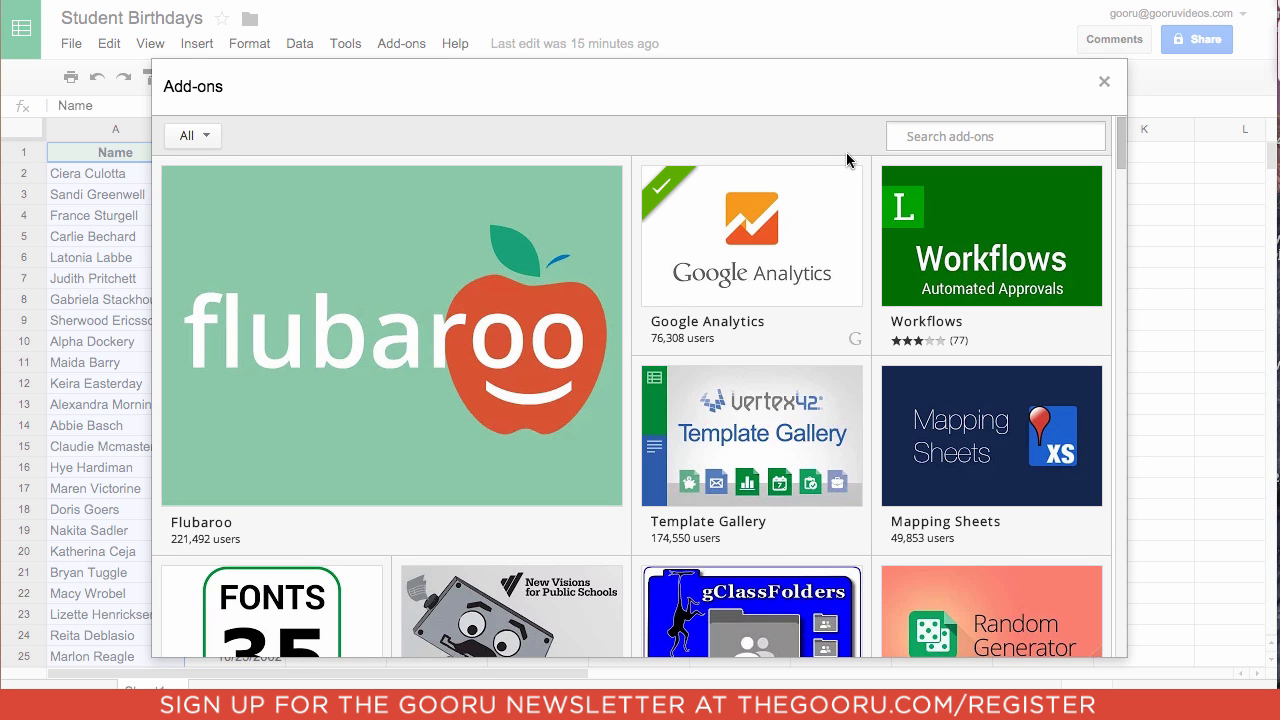
text(split names)
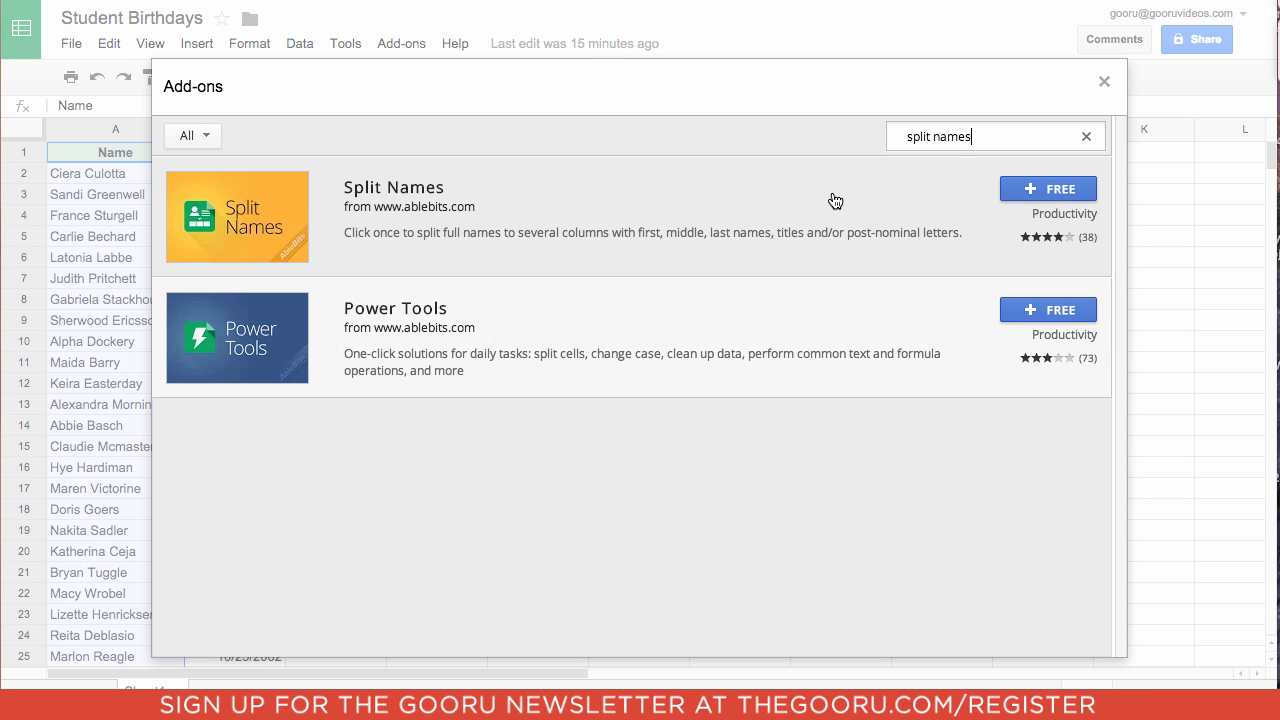
mouse_move(1018, 192)
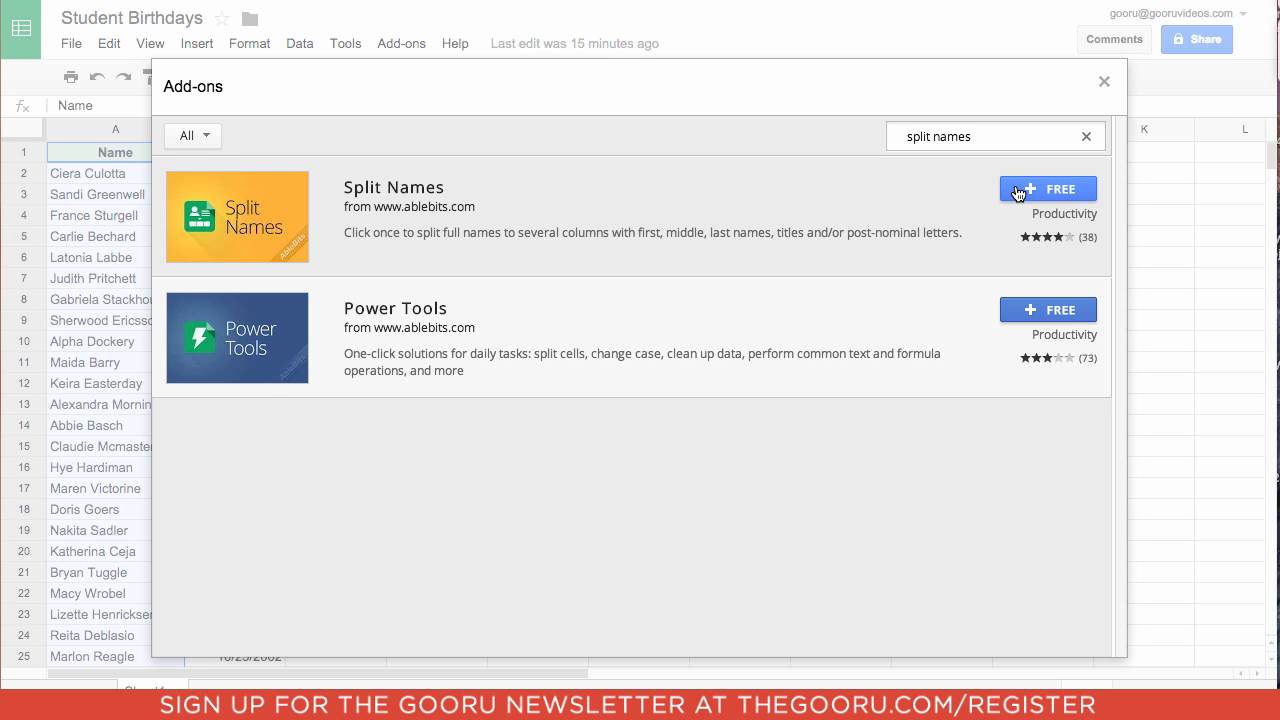
click(1048, 189)
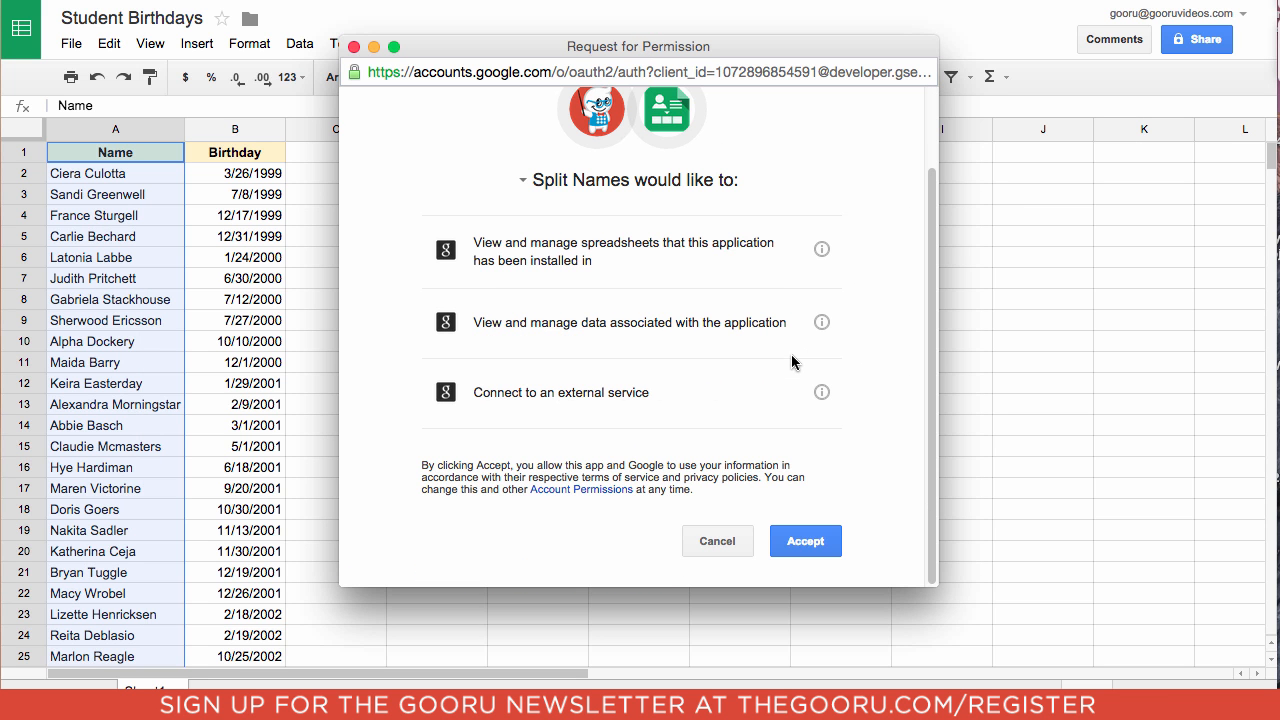
click(805, 540)
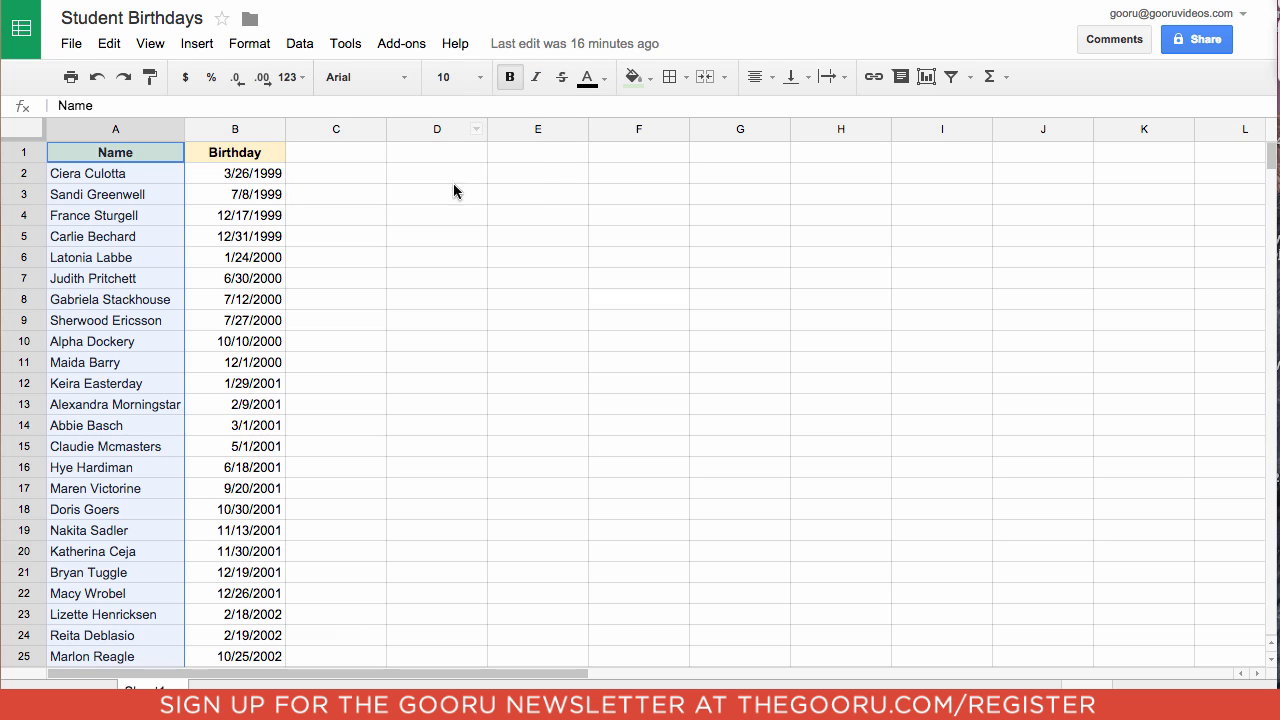
mouse_move(395, 62)
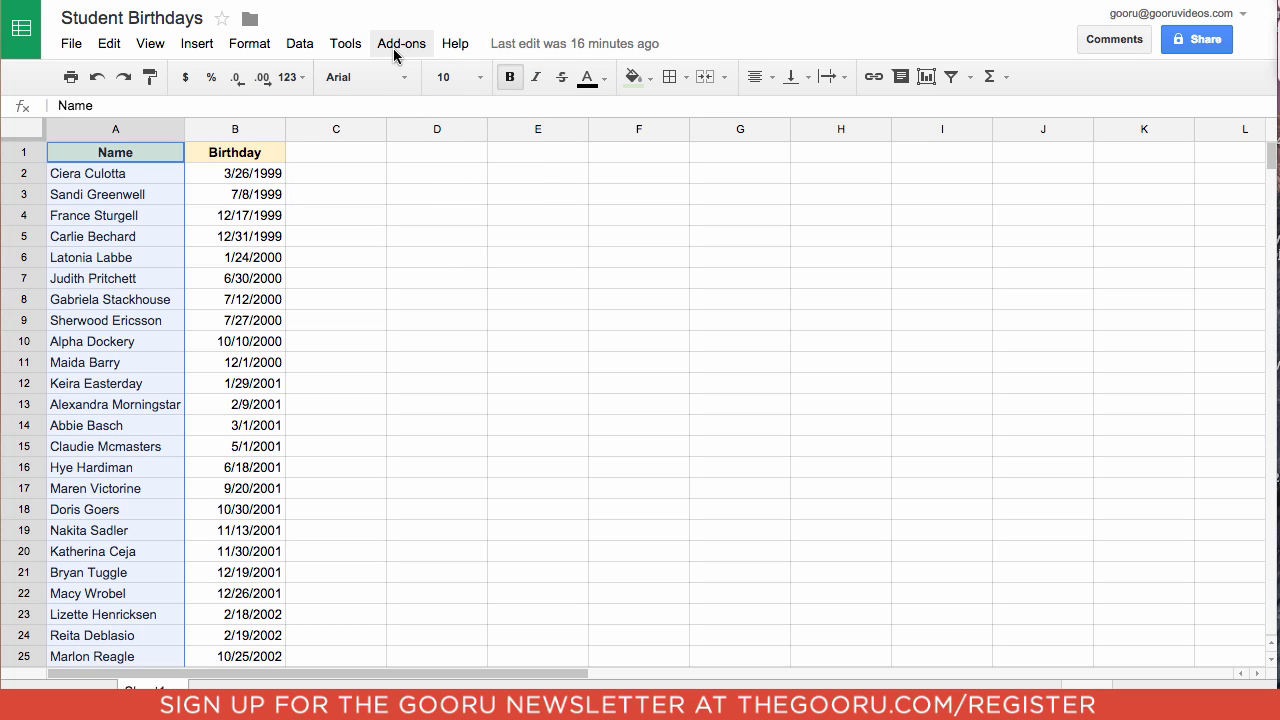
Step: Run Split Names on the header-row column, outputting only First name and Last name
click(401, 43)
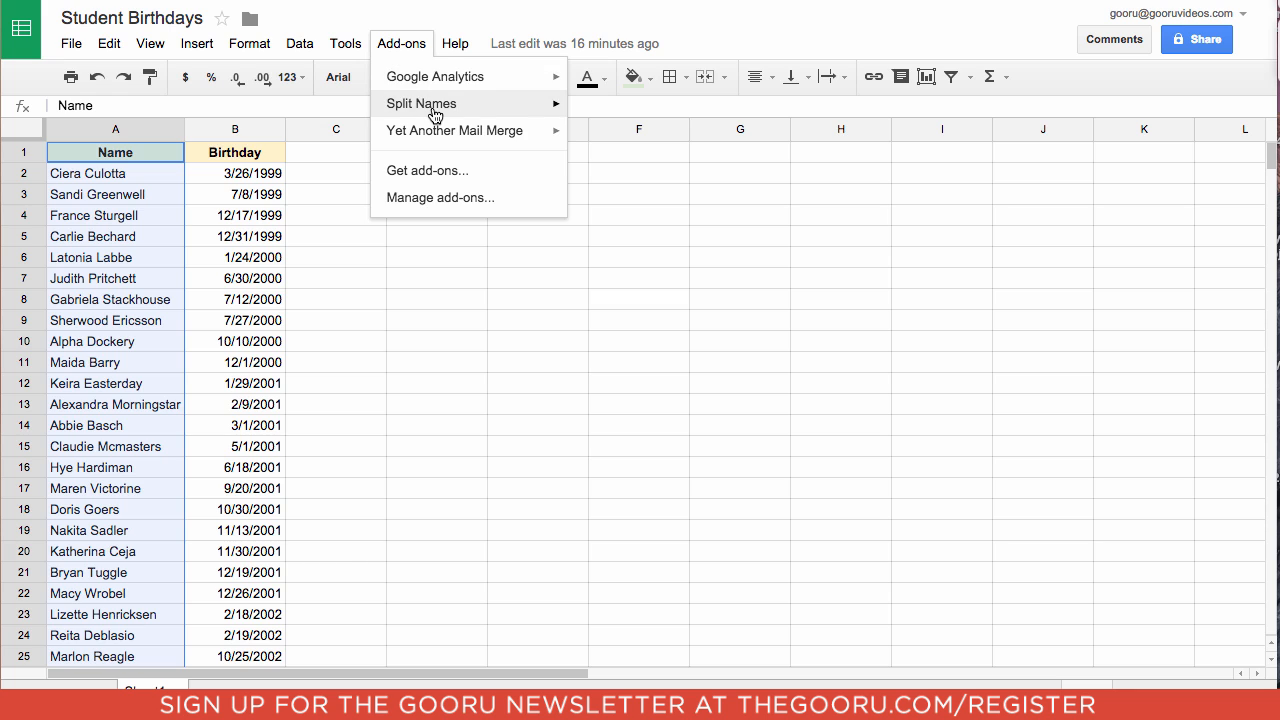
click(421, 103)
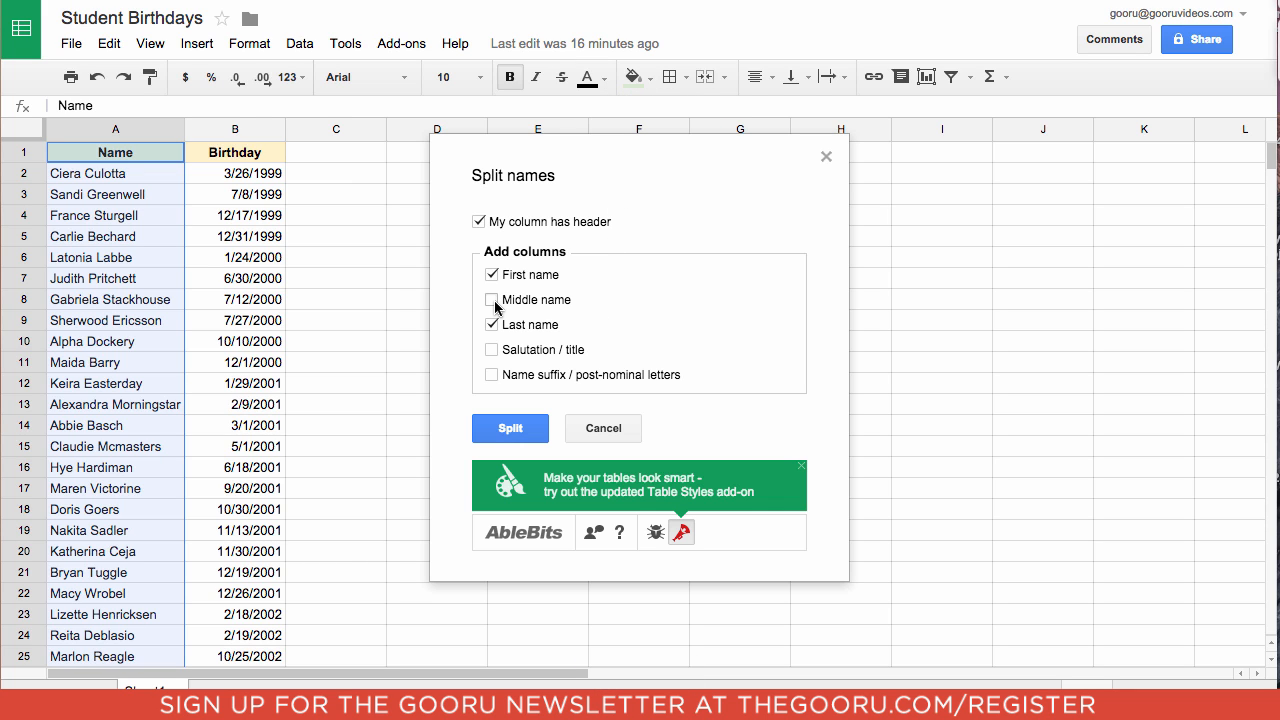
click(491, 324)
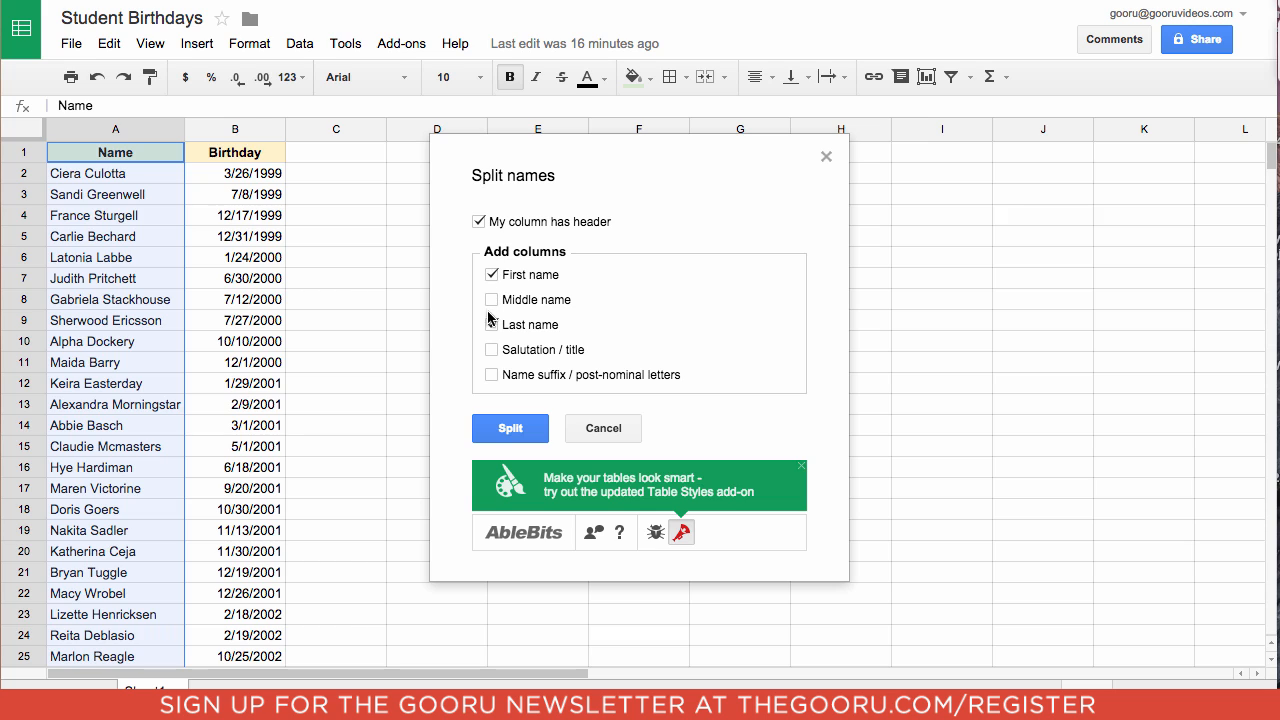
click(491, 324)
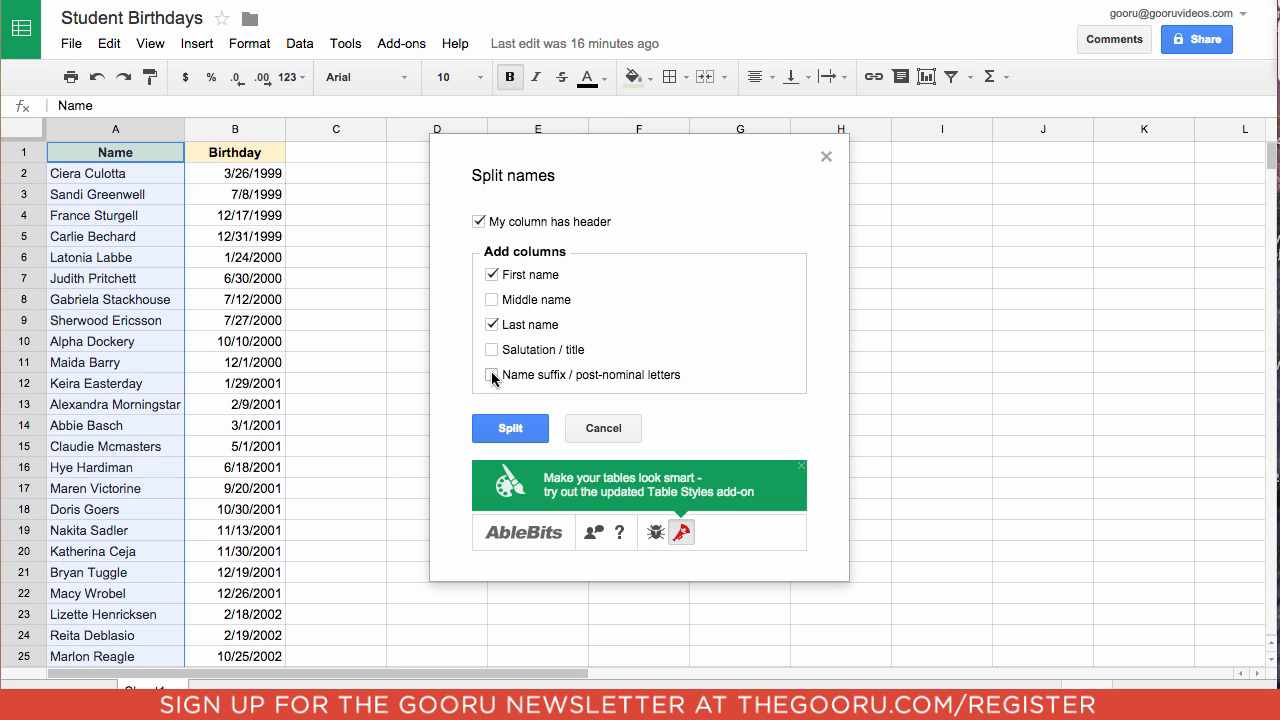
click(491, 324)
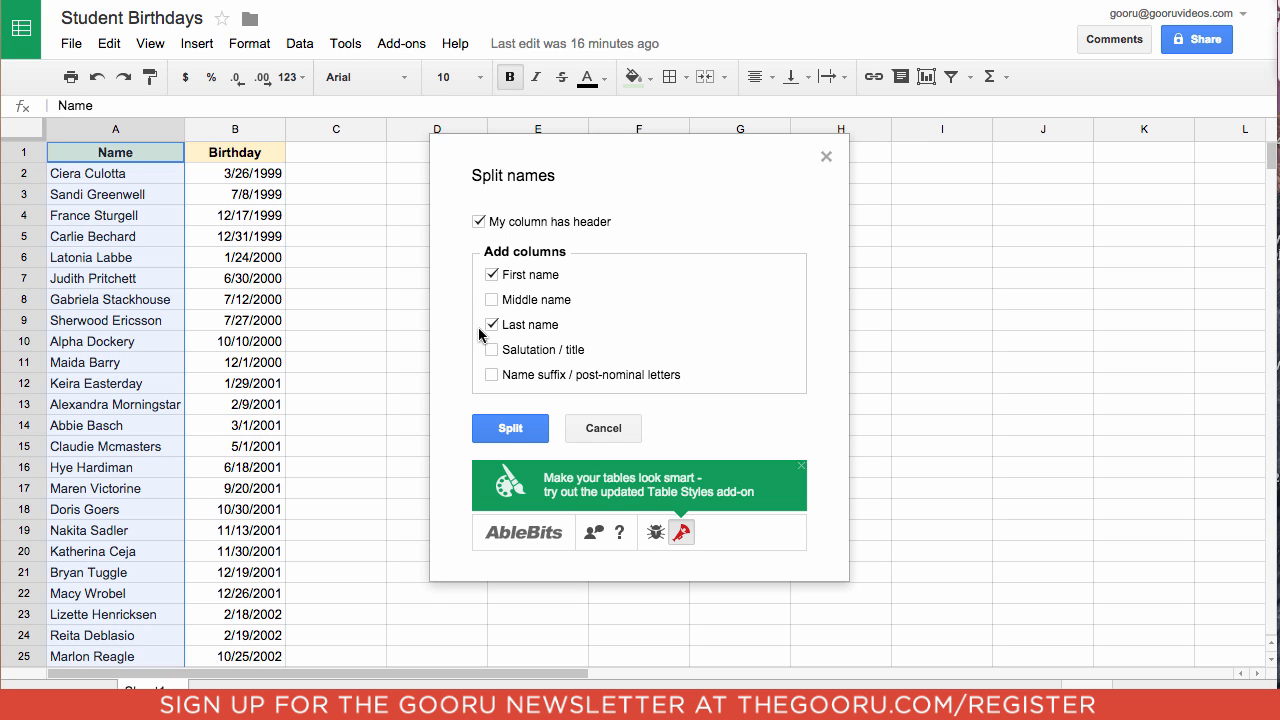
click(510, 428)
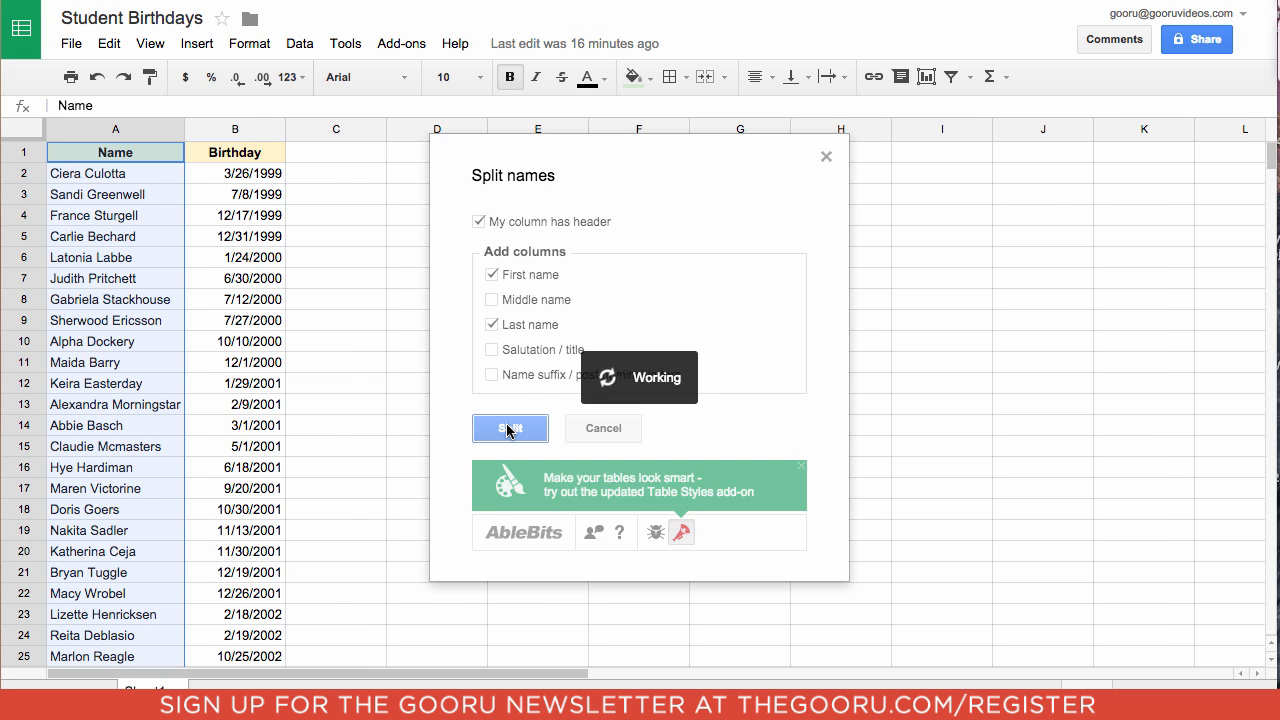
Step: Let Split Names finish inserting First Name and Last Name columns beside Name
click(510, 428)
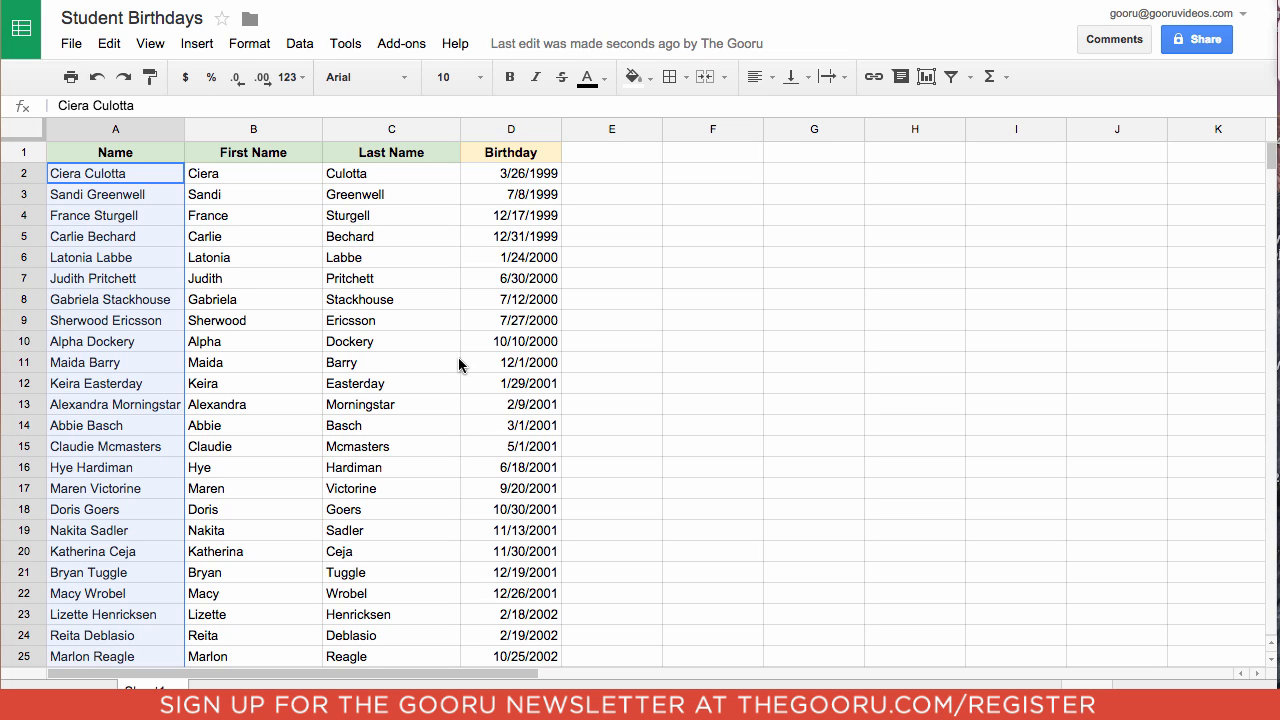
mouse_move(472, 281)
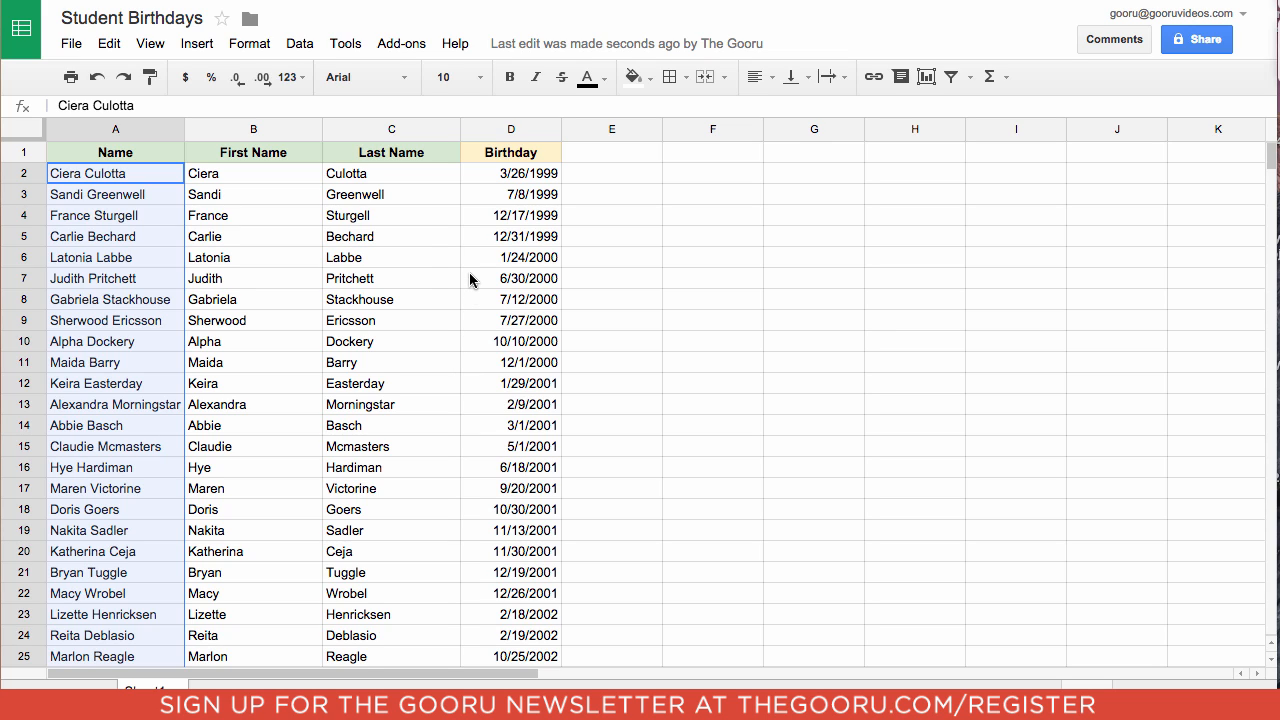
mouse_move(363, 215)
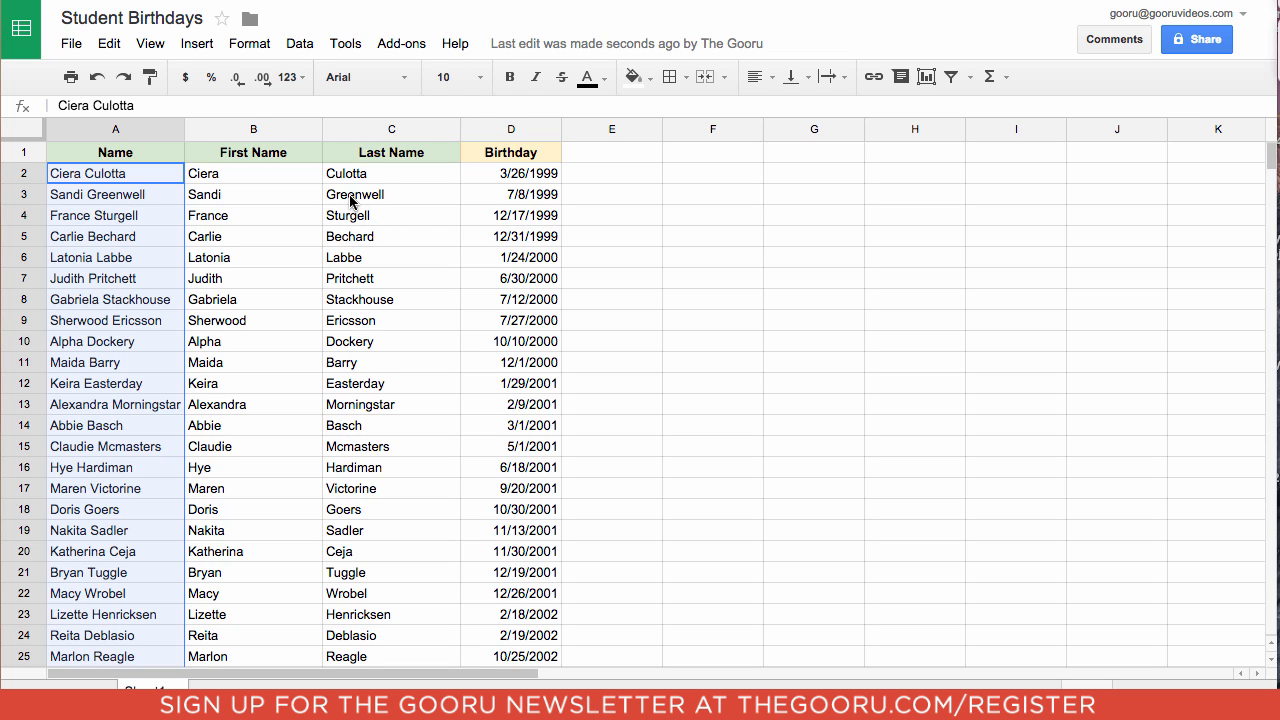
mouse_move(190, 173)
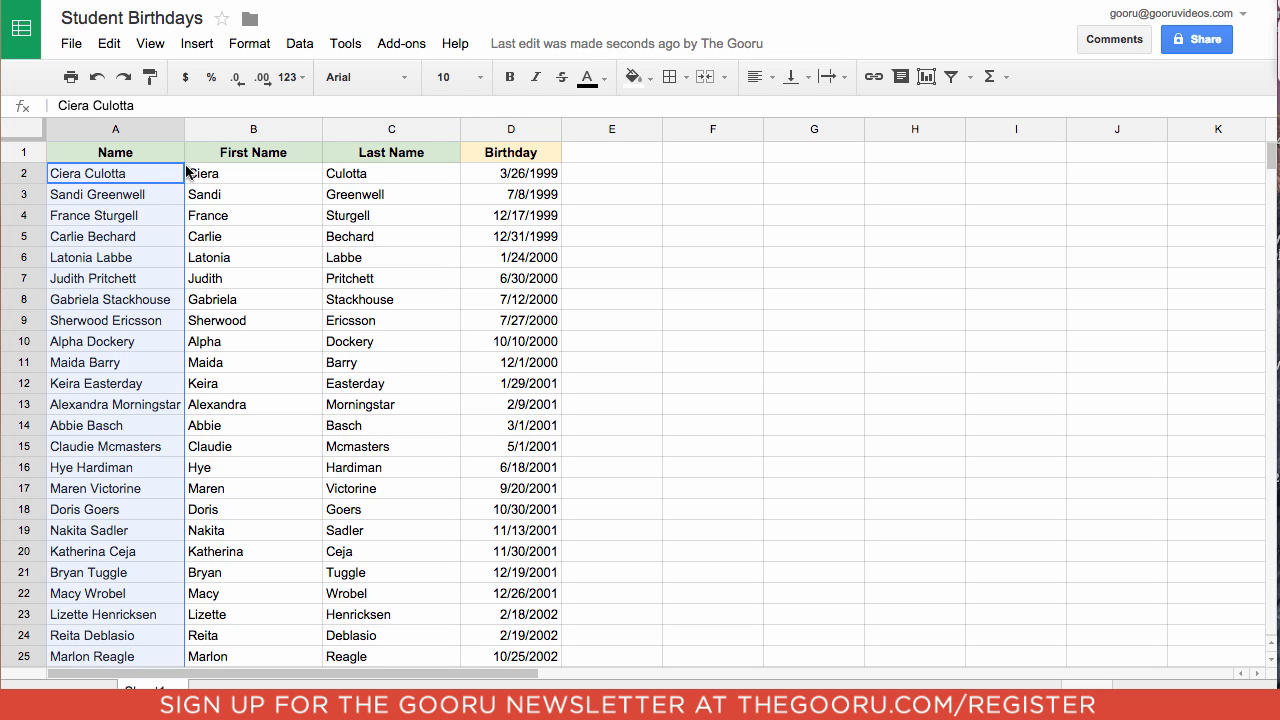
Step: Create filter view Filter 1 over all cells and open the Last Name sort options
click(115, 152)
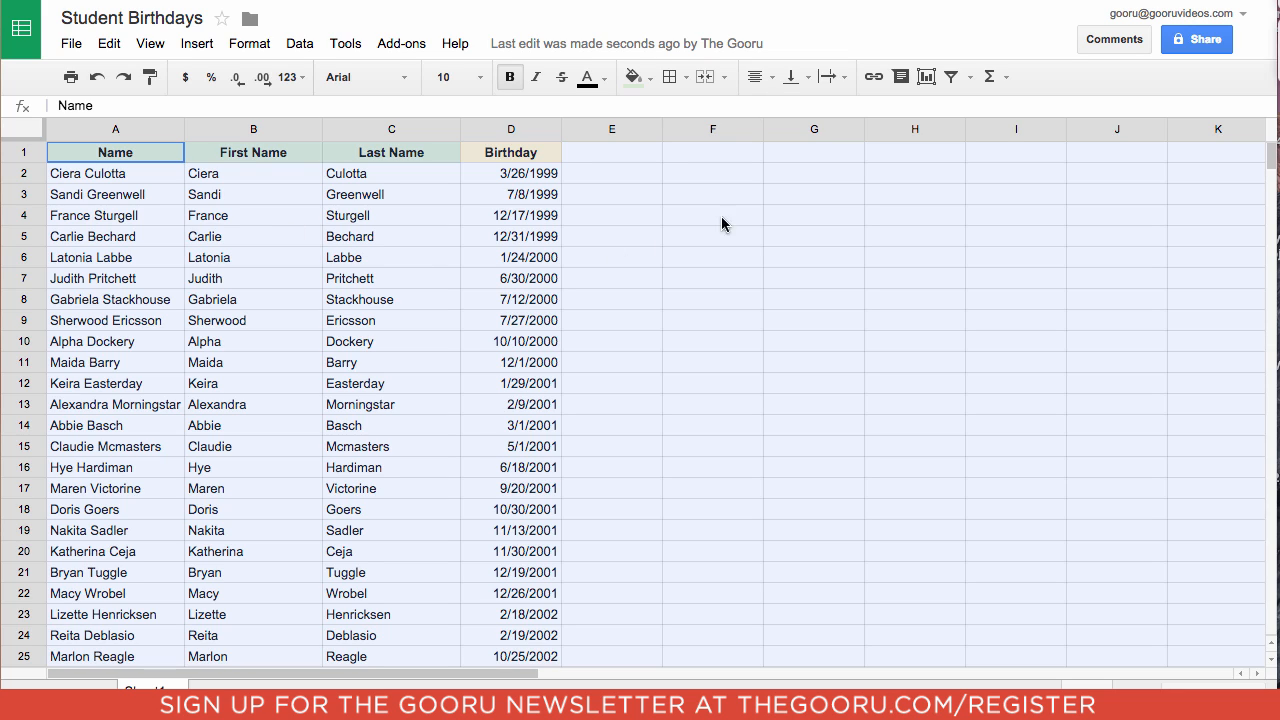
mouse_move(969, 77)
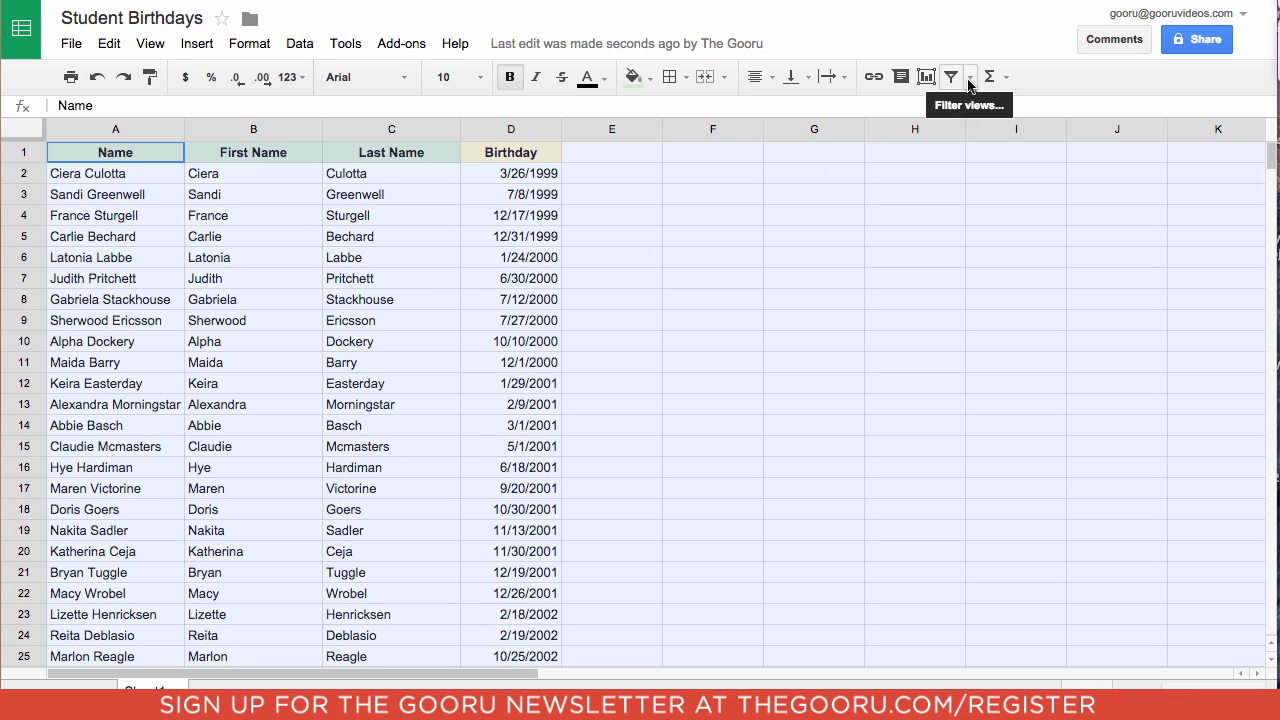
click(969, 77)
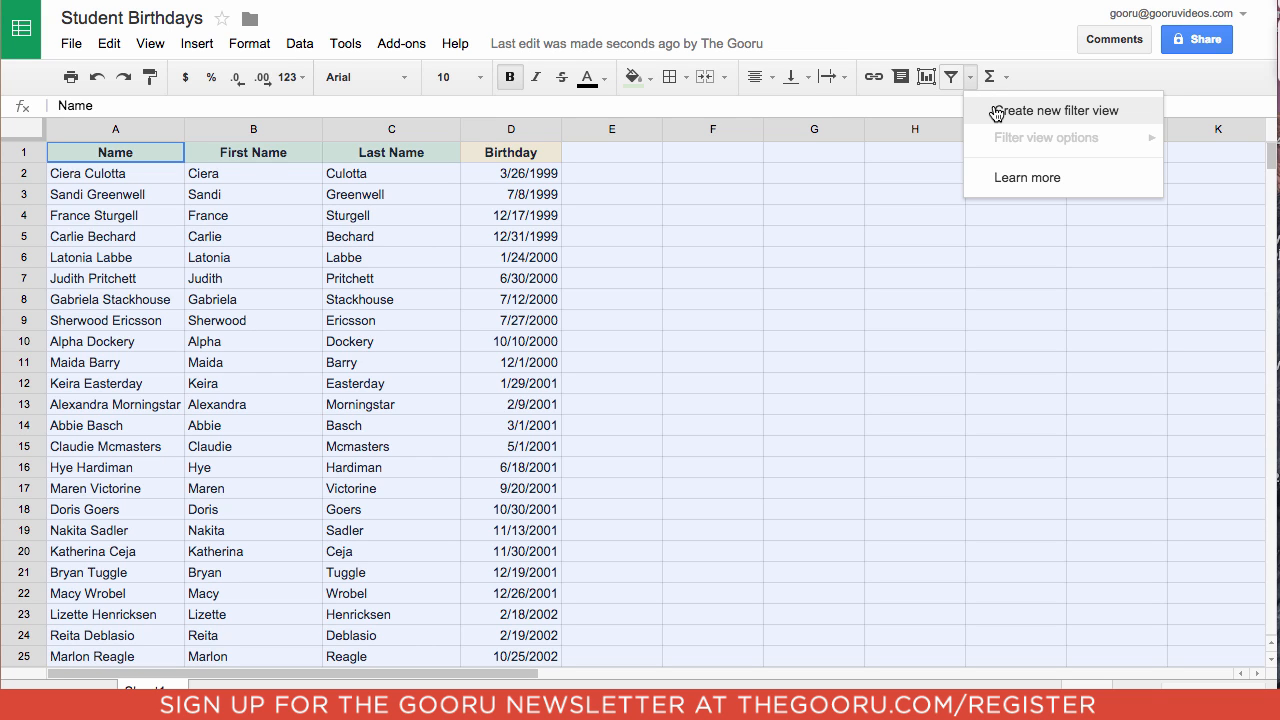
click(1052, 110)
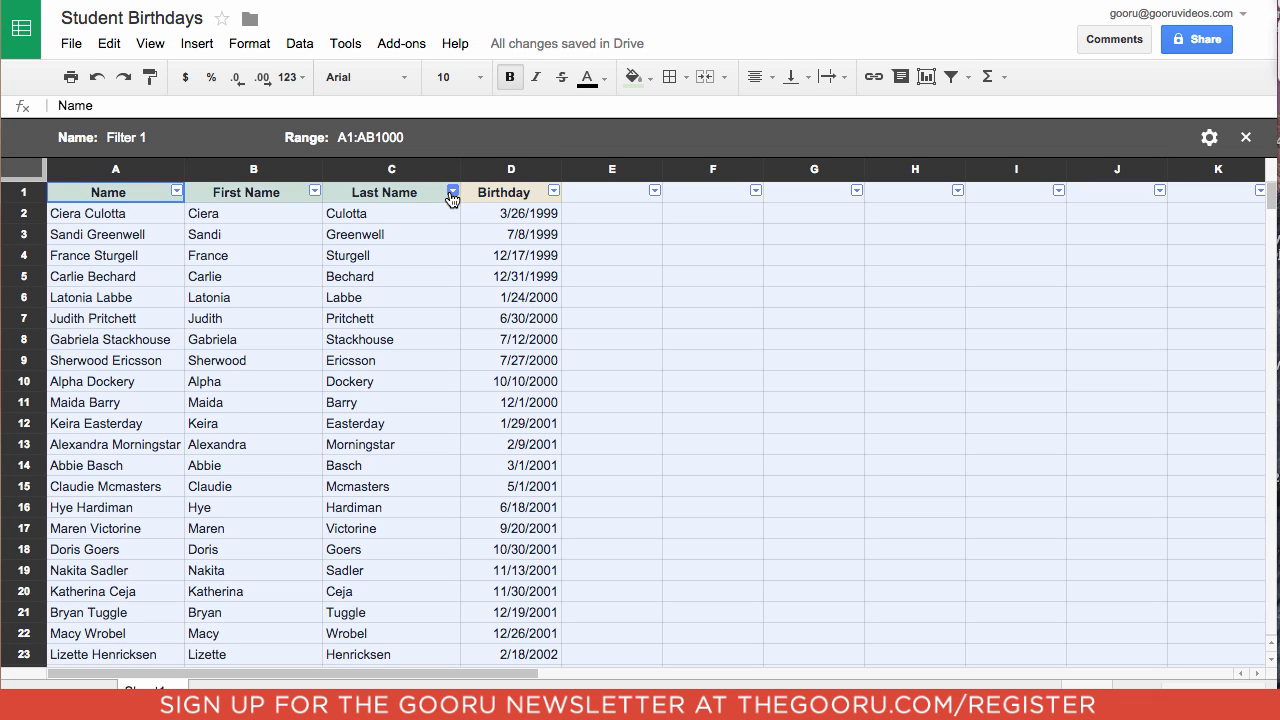
click(452, 191)
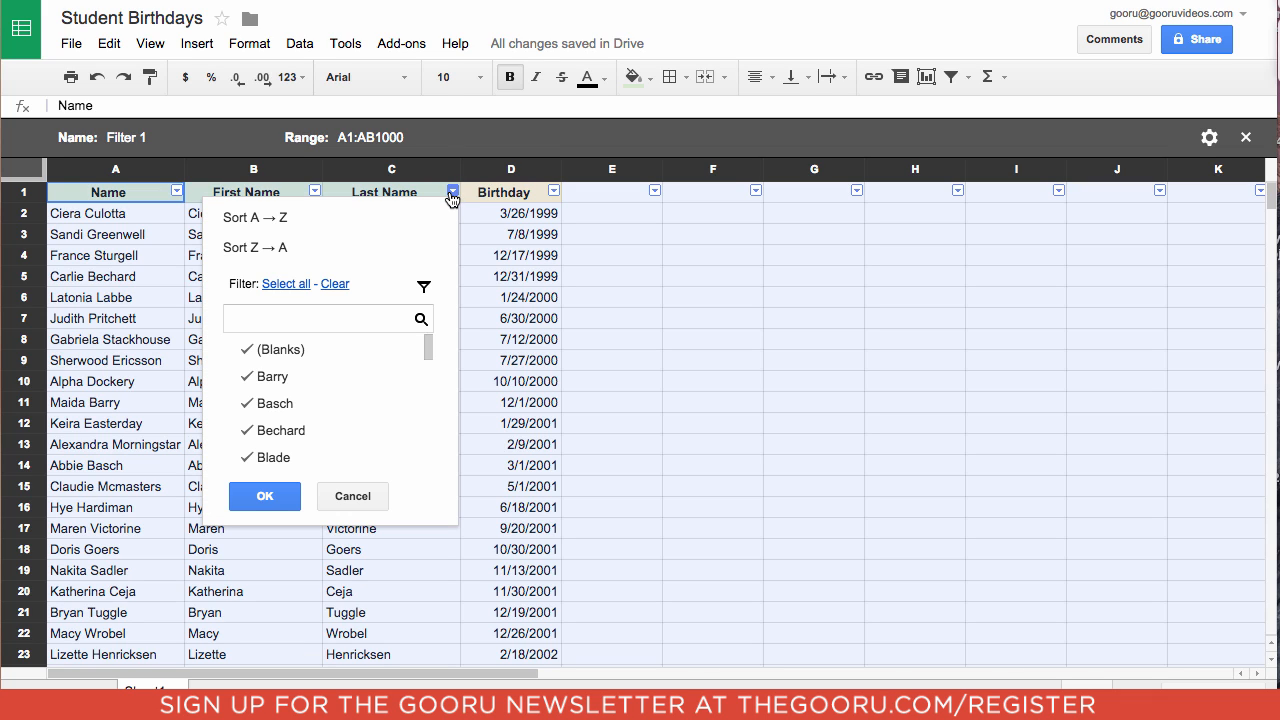
mouse_move(348, 218)
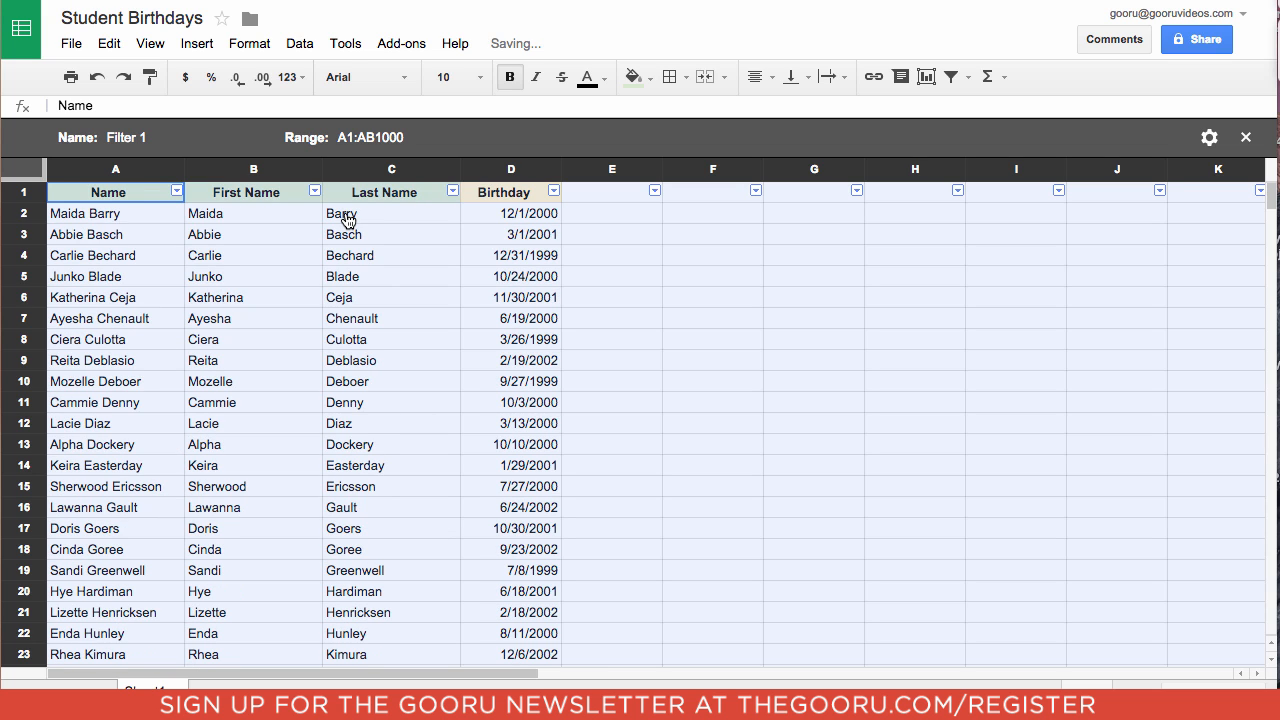
click(391, 234)
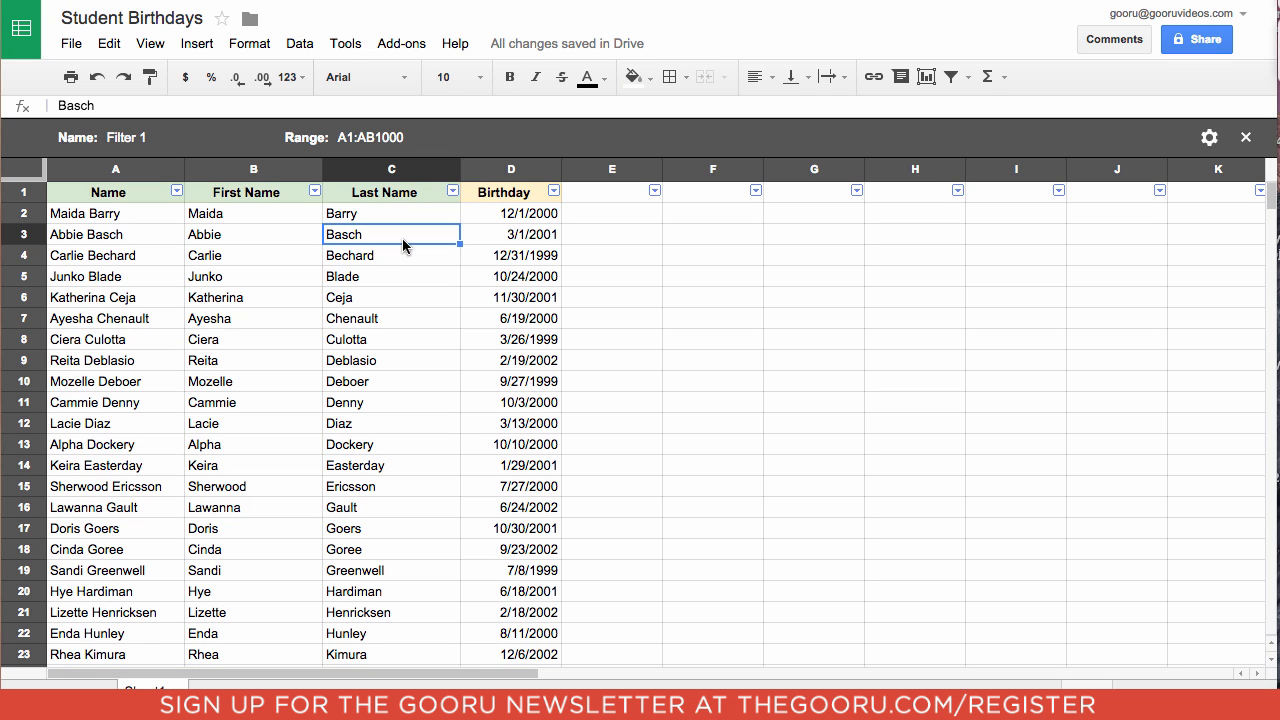
click(611, 297)
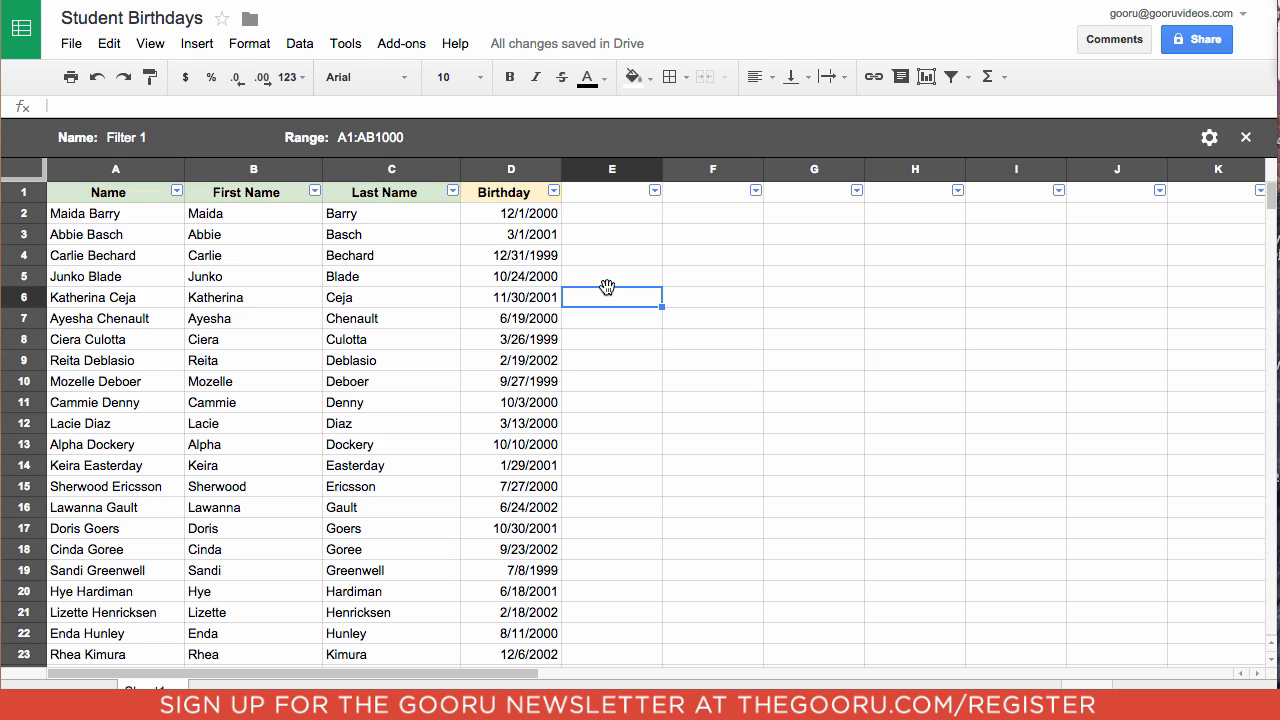
mouse_move(613, 287)
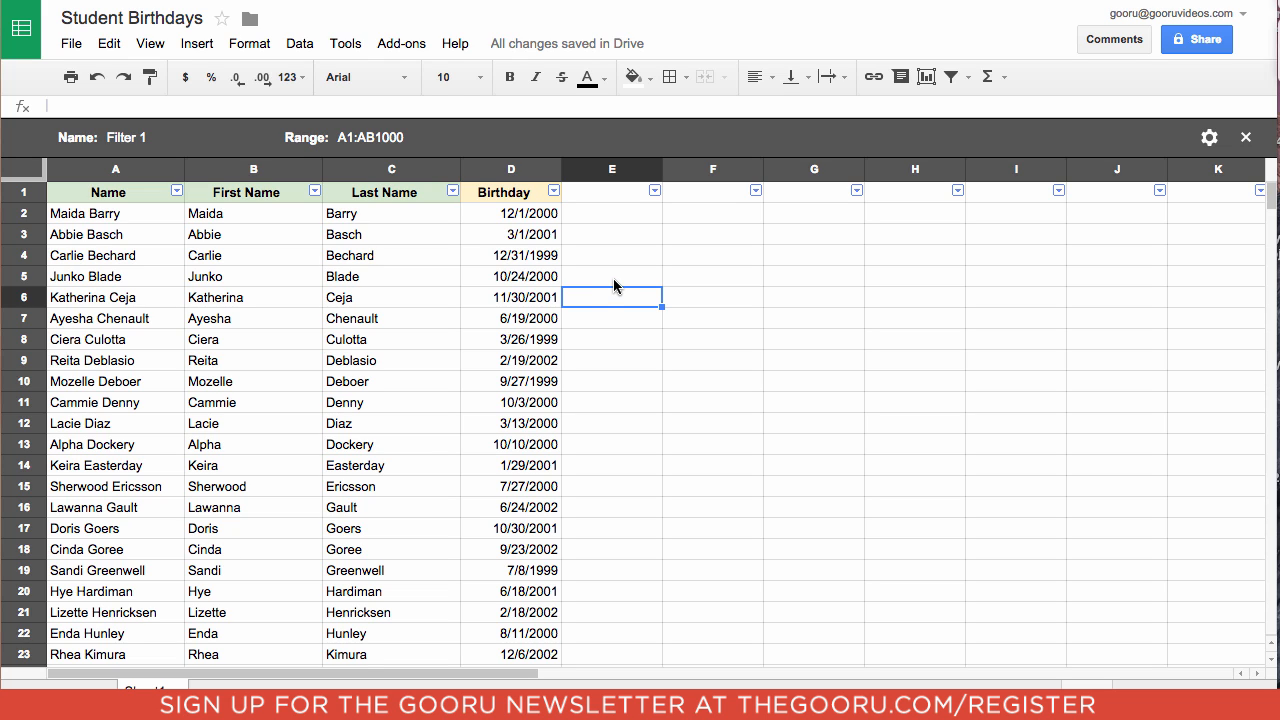